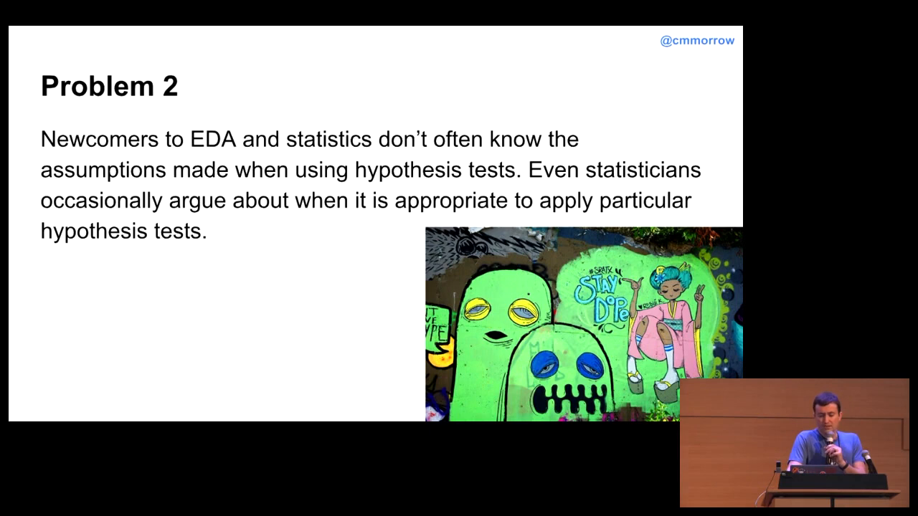
Advance past the Problem 2 solution slide to the live demo transition slide.
key("Right")
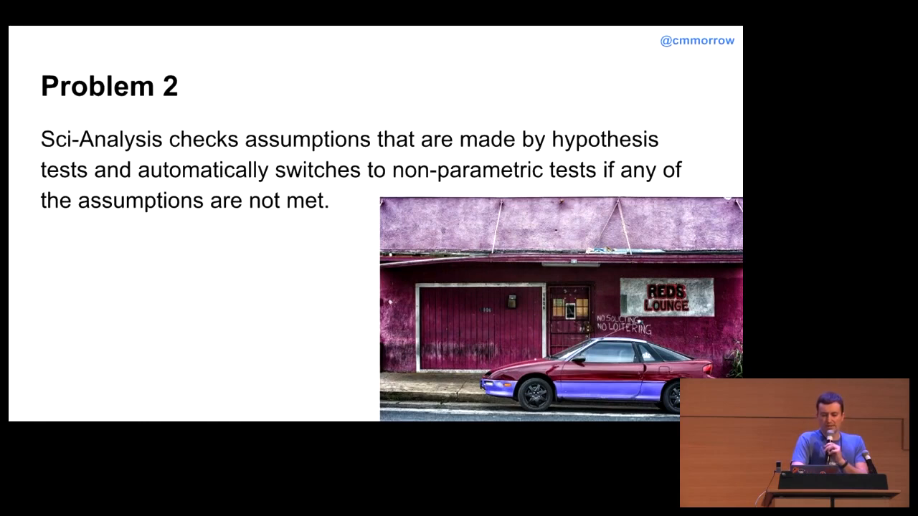
key("Right")
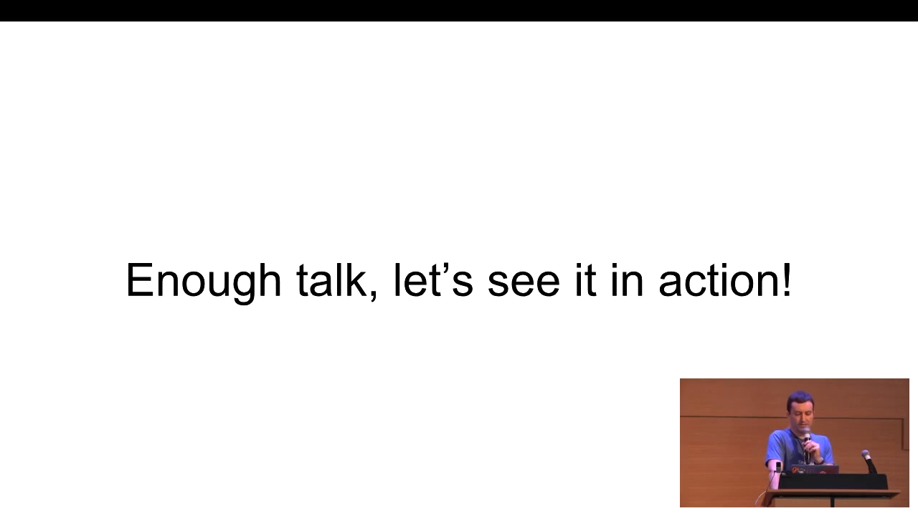
key("Right")
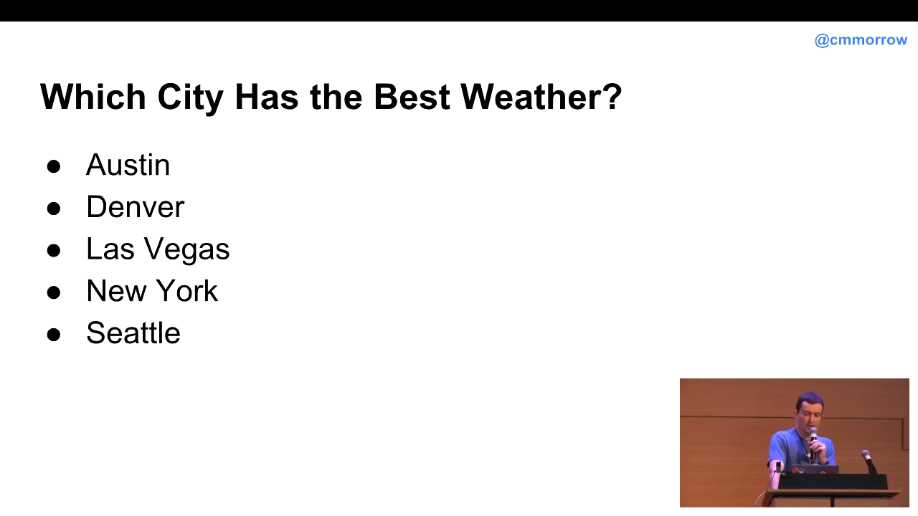
key("Right")
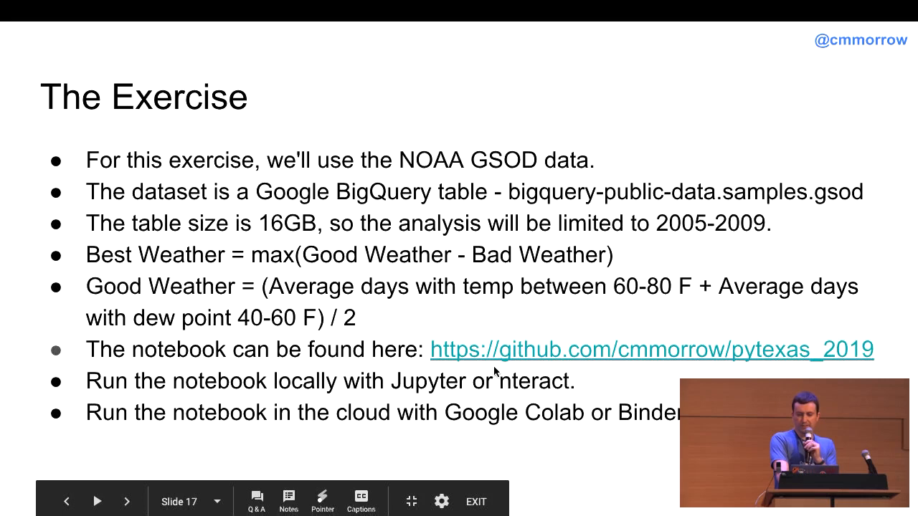
mouse_move(602, 362)
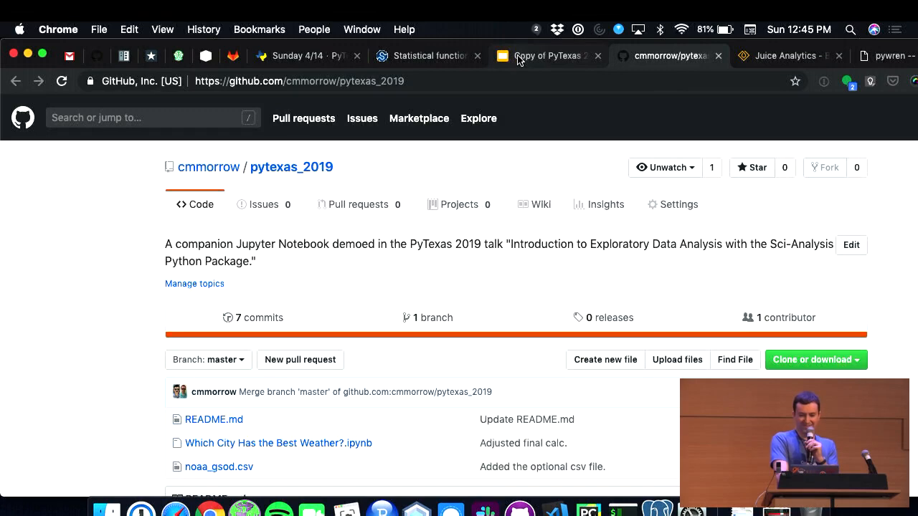
left_click(548, 56)
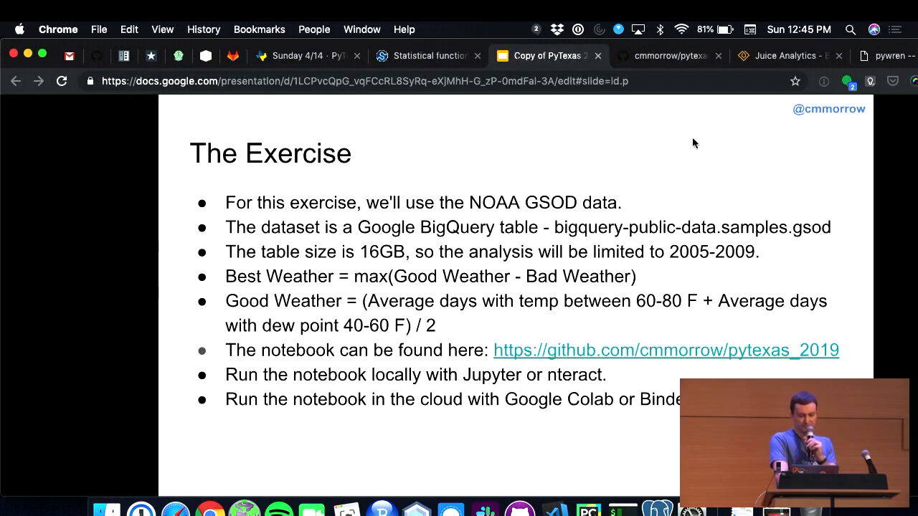
mouse_move(572, 210)
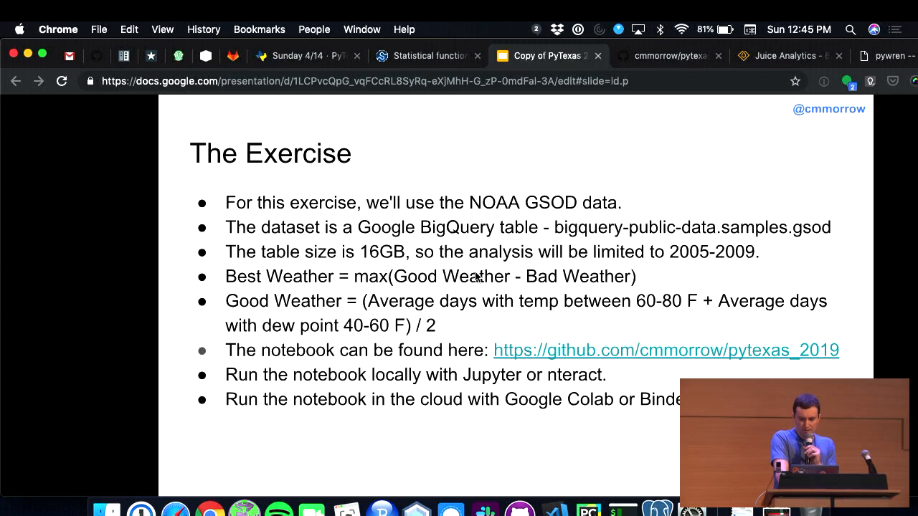
mouse_move(360, 348)
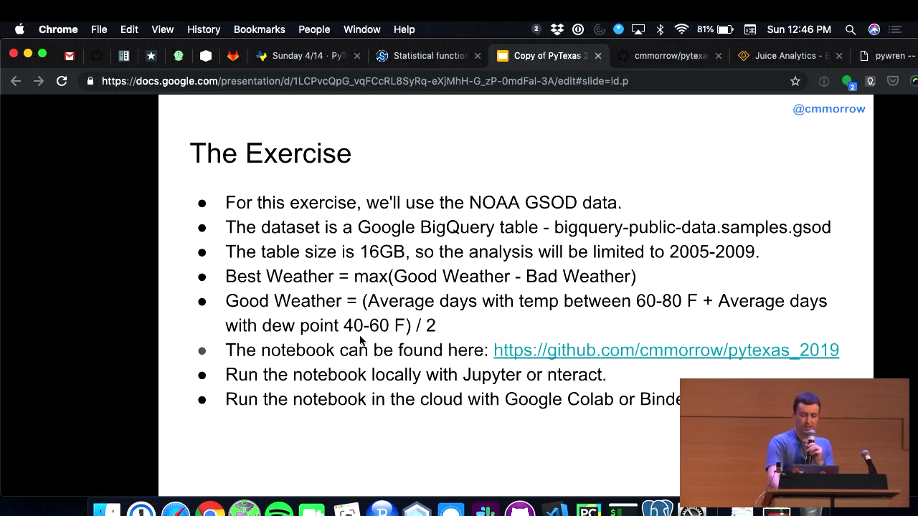
mouse_move(618, 246)
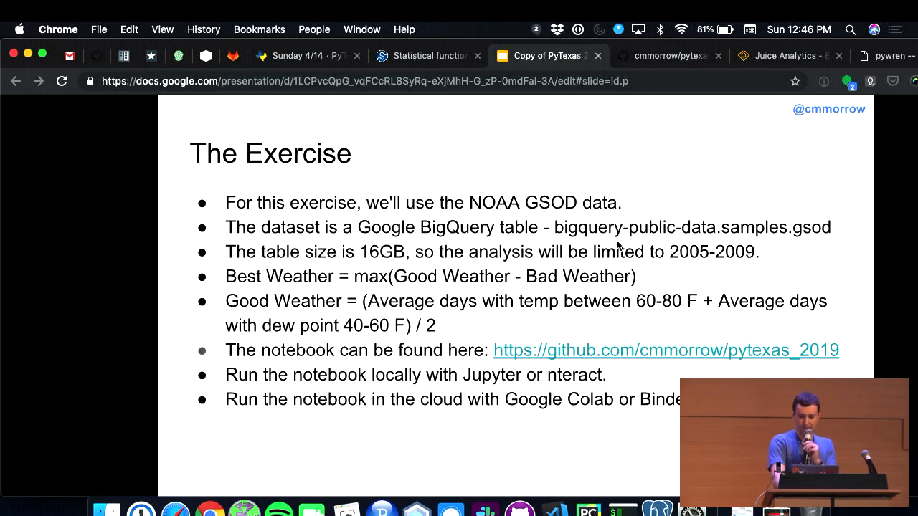
mouse_move(741, 238)
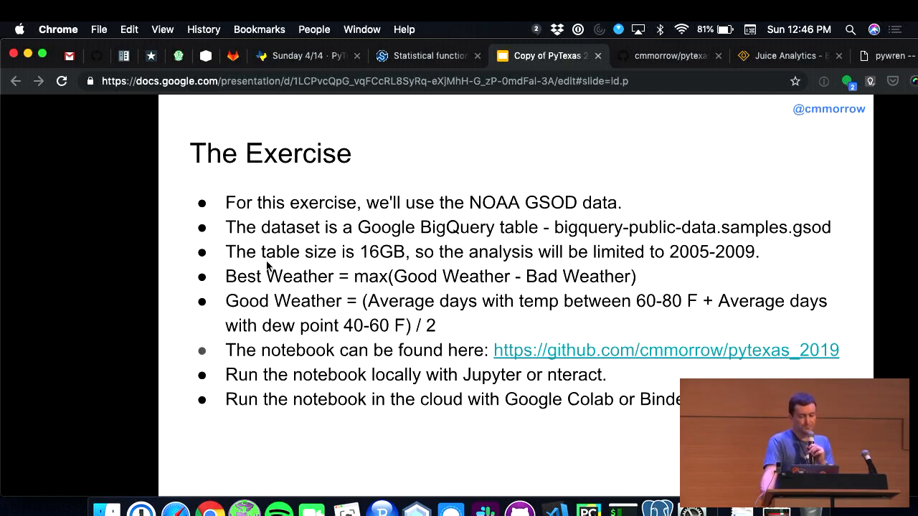
mouse_move(190, 305)
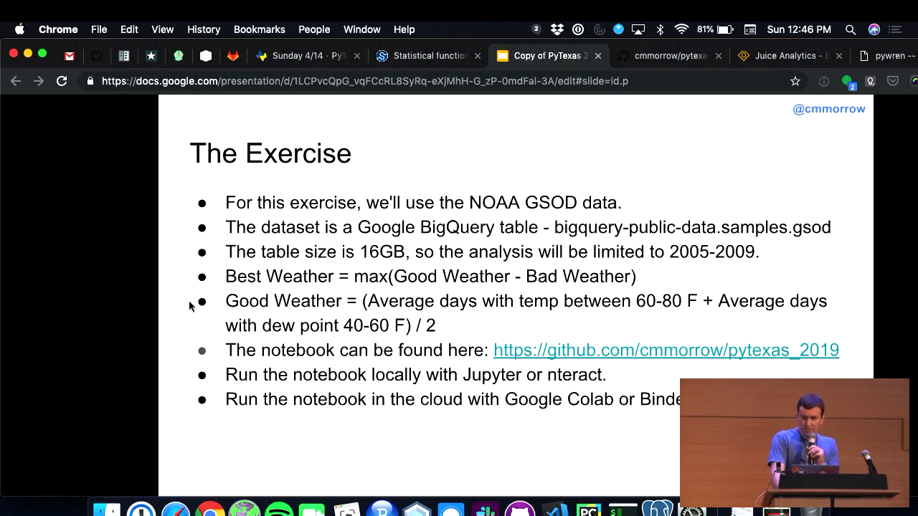
mouse_move(184, 307)
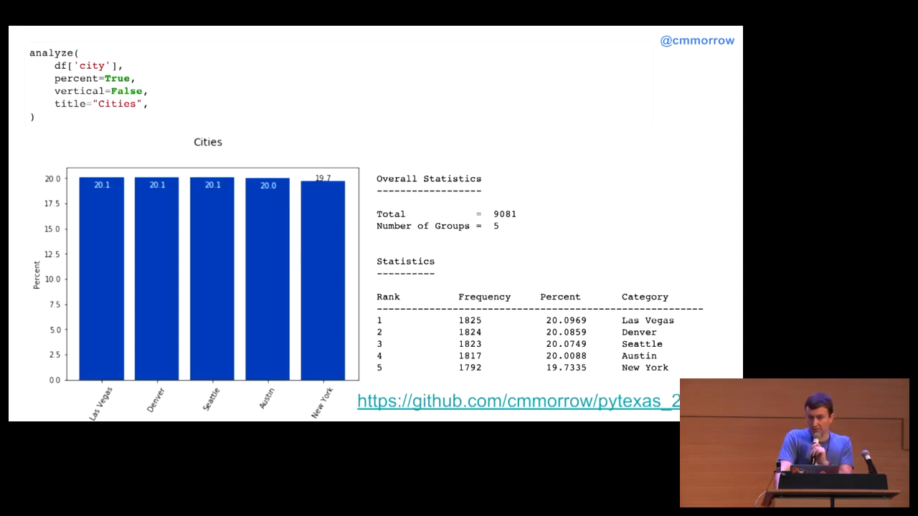
Advance from the Cities bar chart slide to the Temp vs Dew Point regression slide.
key("Right")
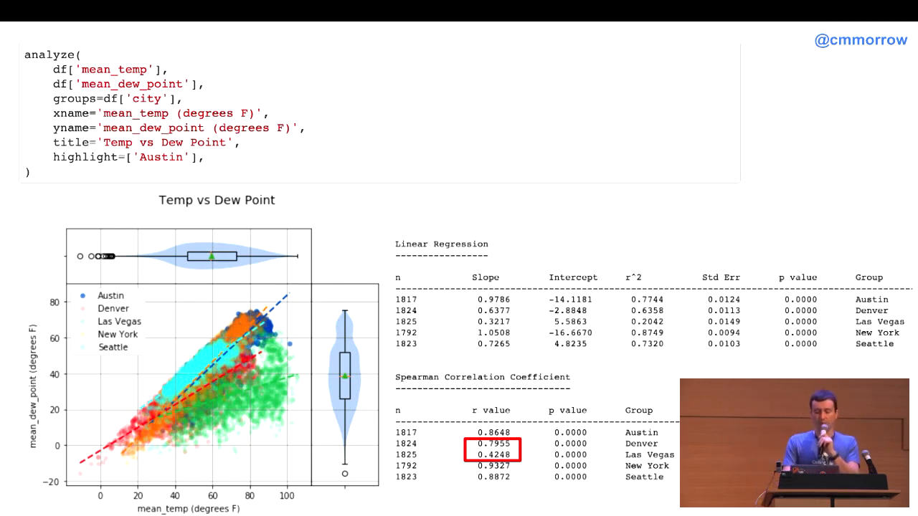
mouse_move(200, 331)
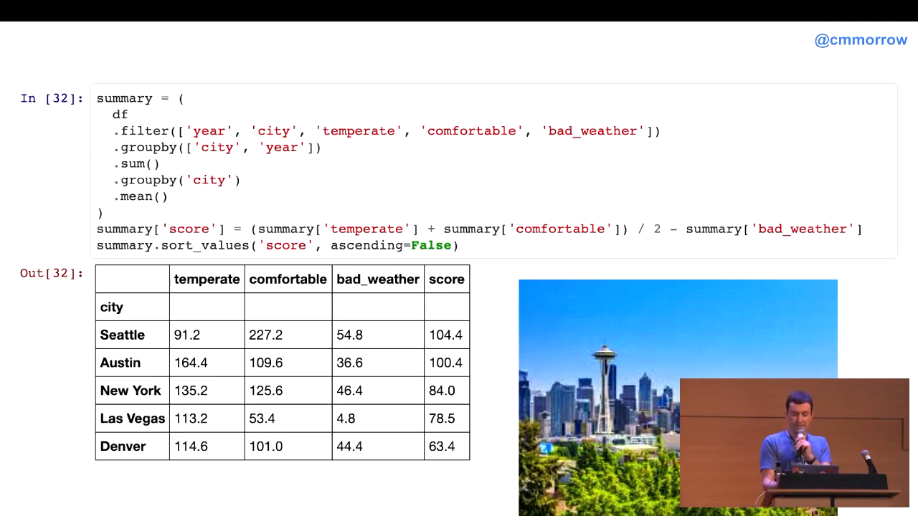
Advance from the Seattle summary slide to the closing 'Thank You!' slide.
key("Right")
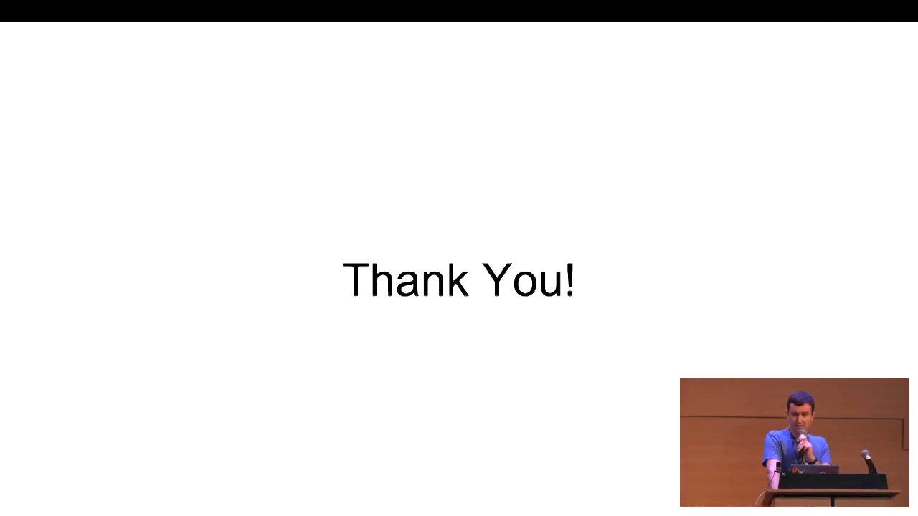